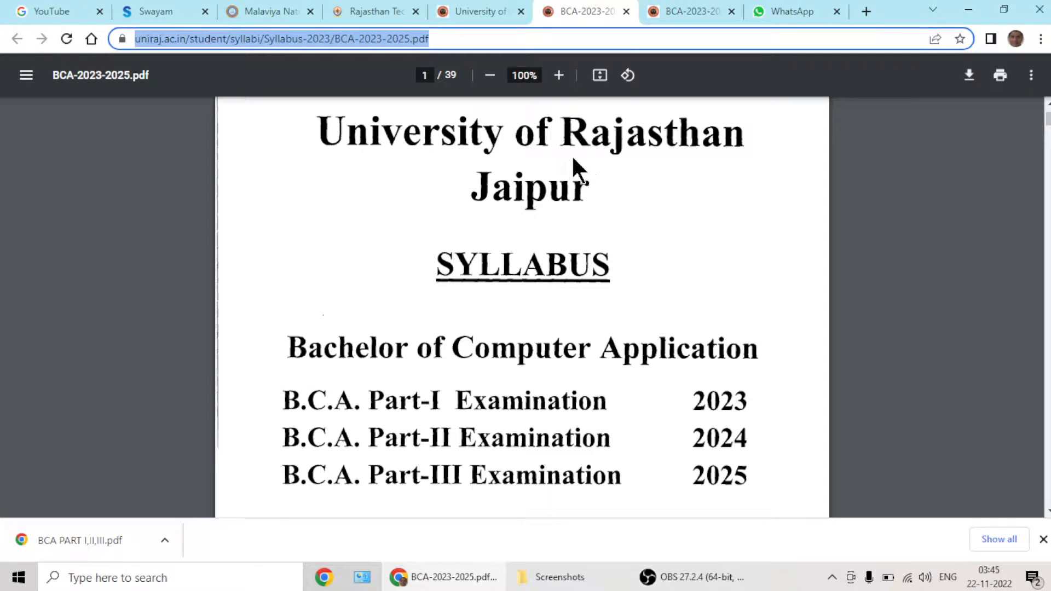
mouse_move(774, 368)
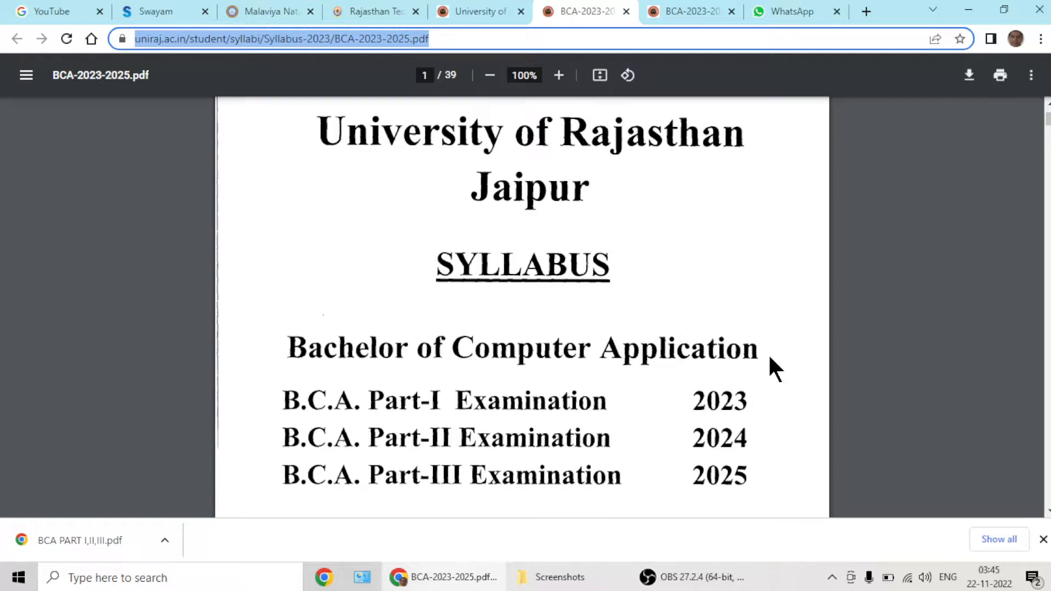
mouse_move(543, 118)
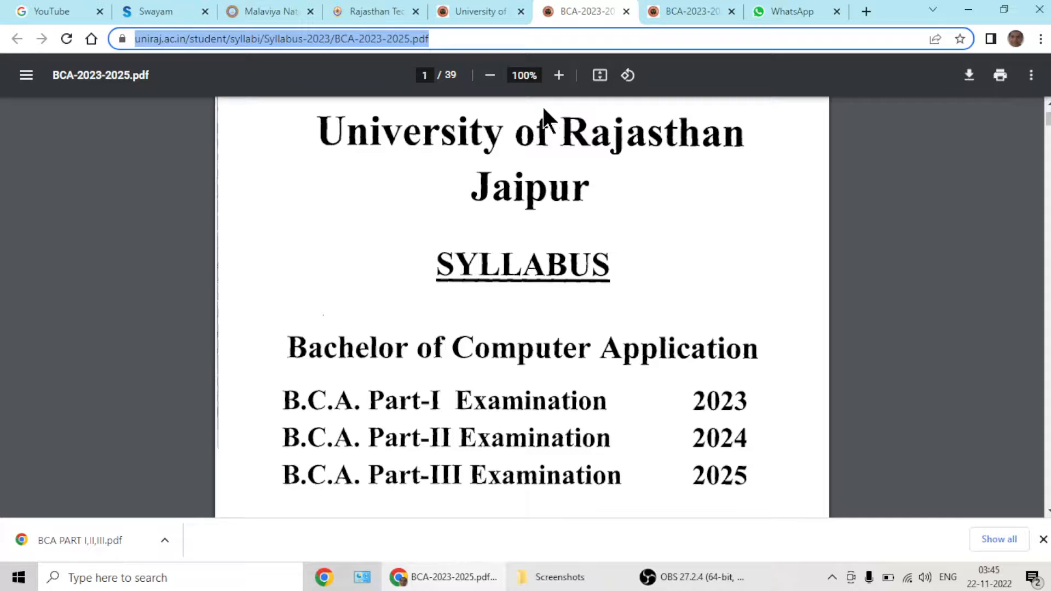
mouse_move(510, 281)
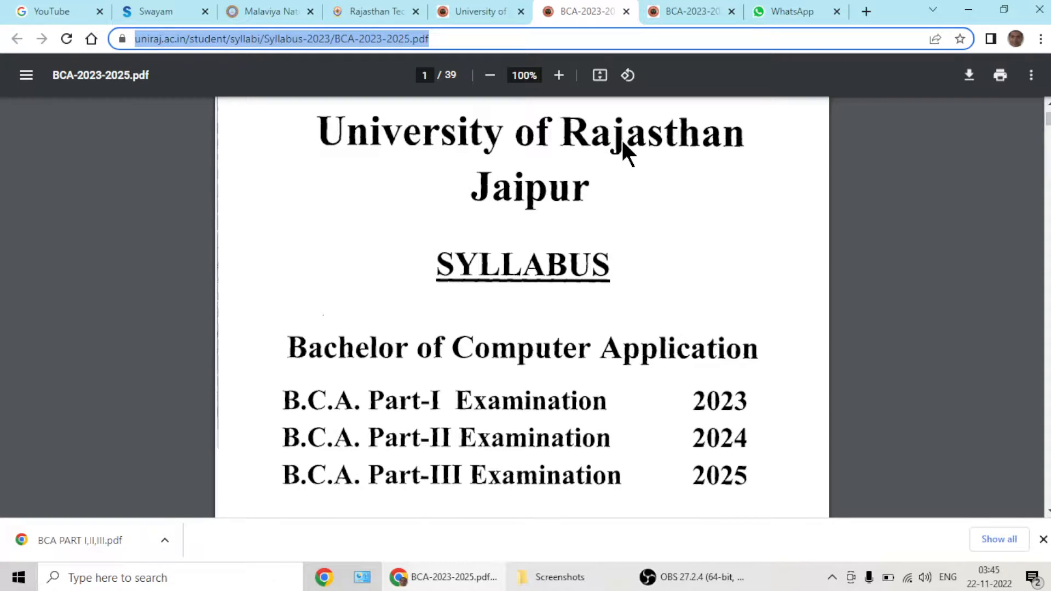
mouse_move(15, 80)
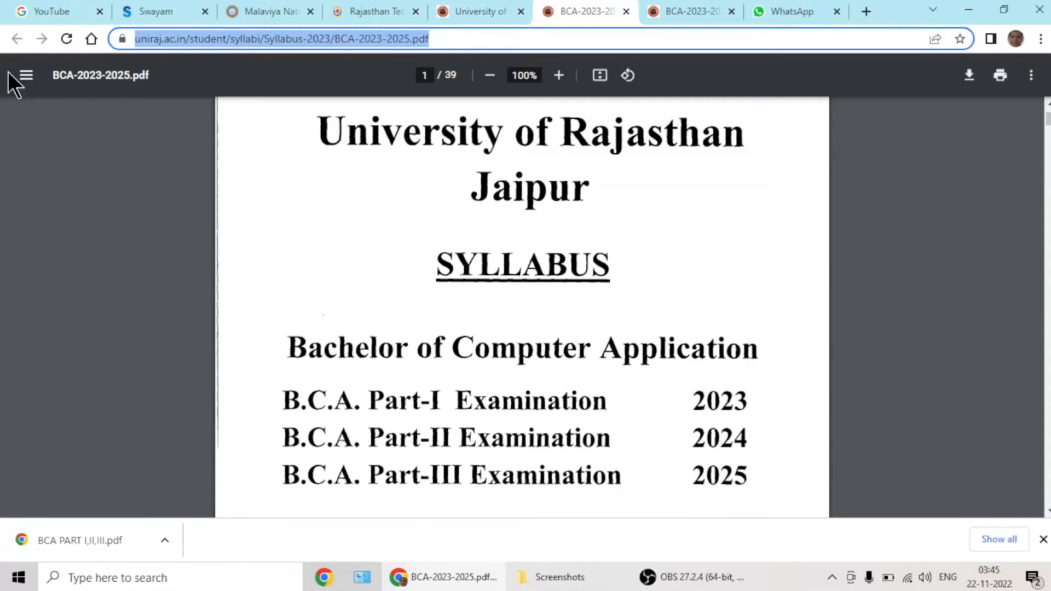
Return to the uniraj.ac.in home page and go to Students Corner > Syllabus.
left_click(16, 38)
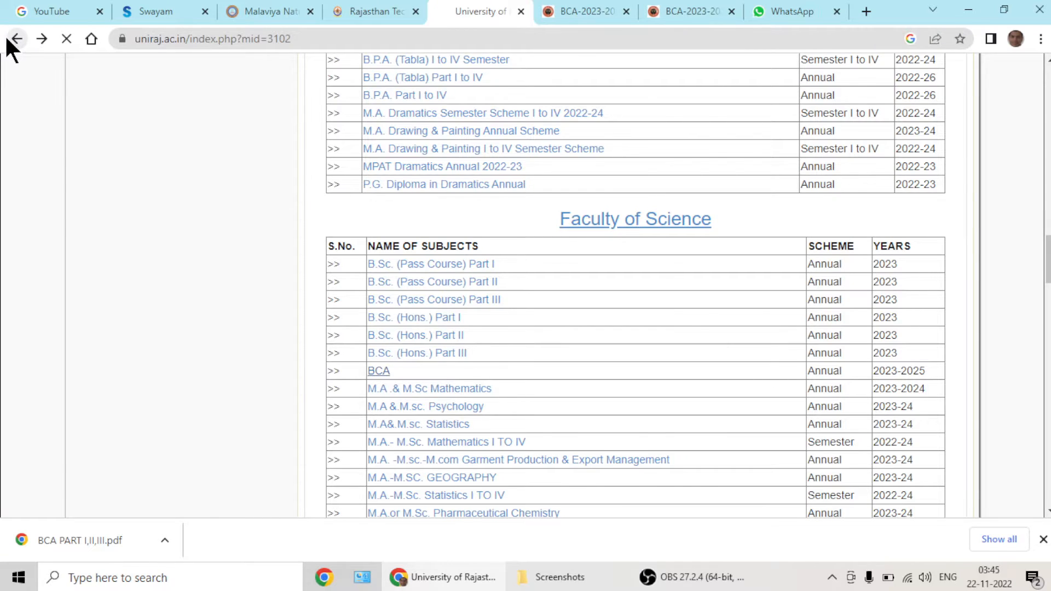
left_click(17, 39)
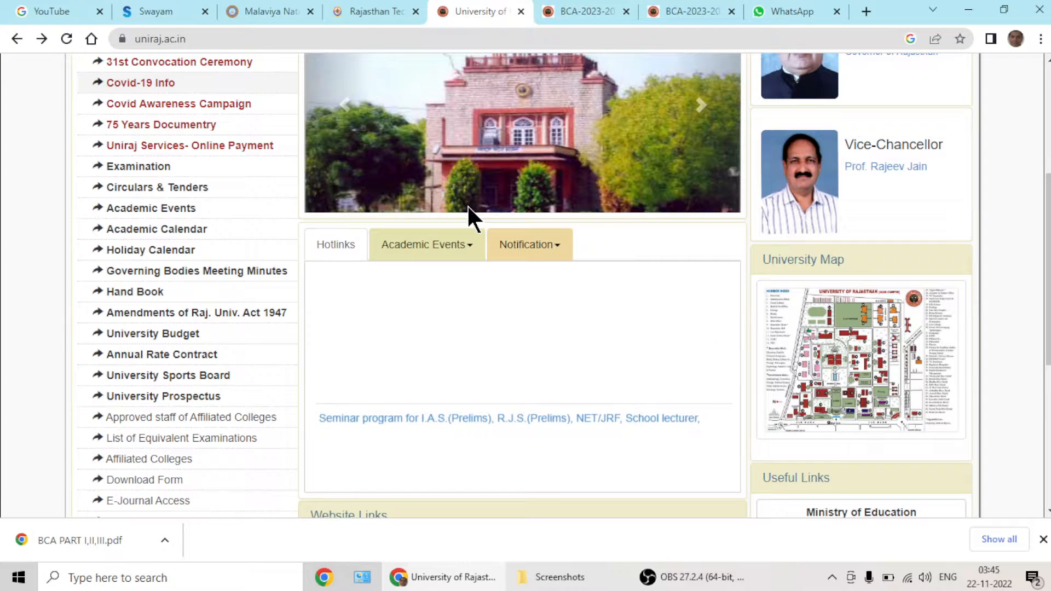
scroll("up", 3)
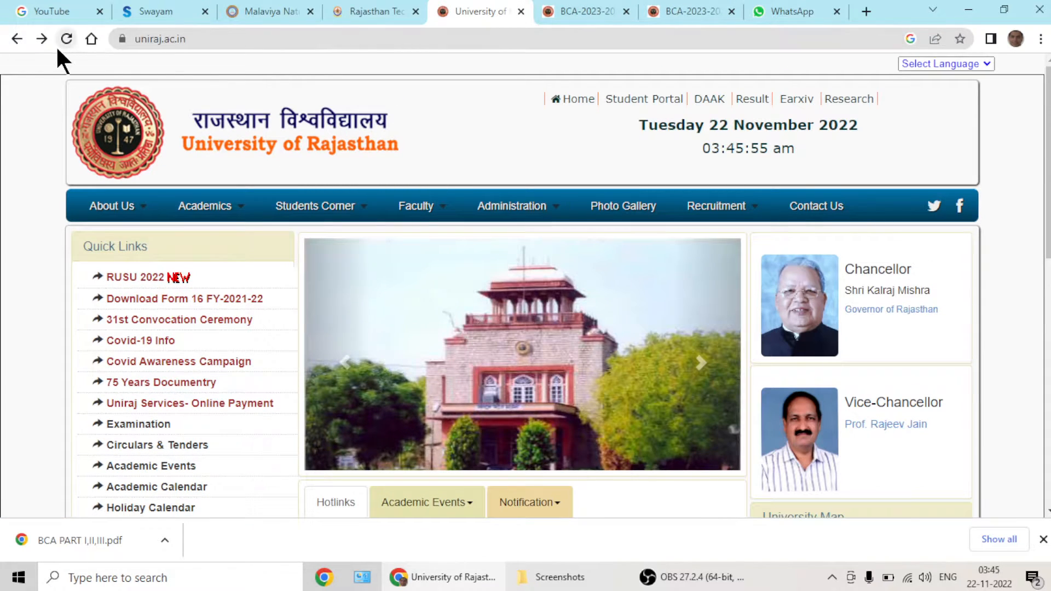
left_click(315, 206)
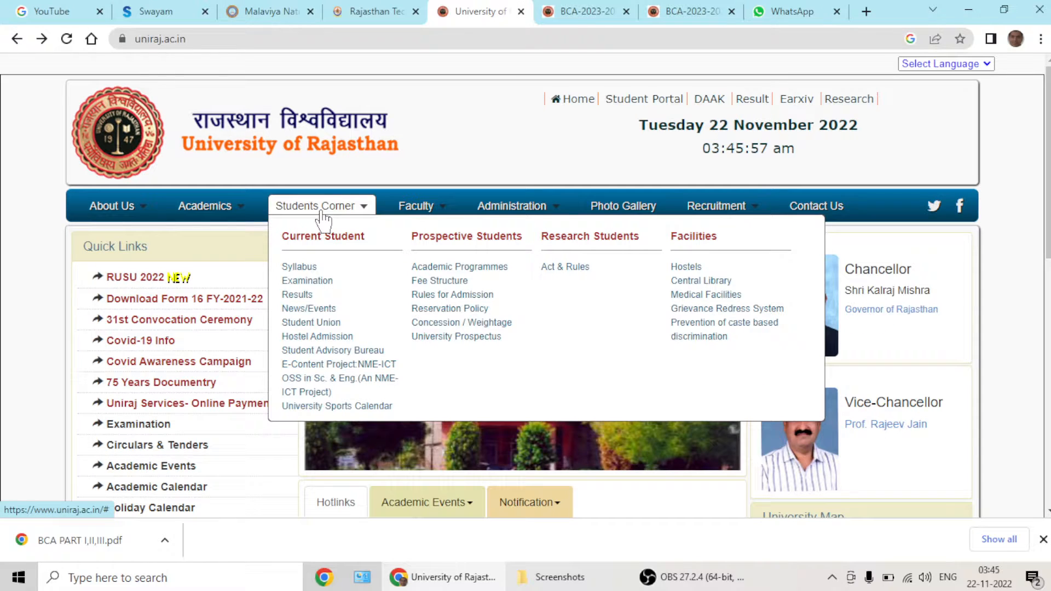
left_click(299, 267)
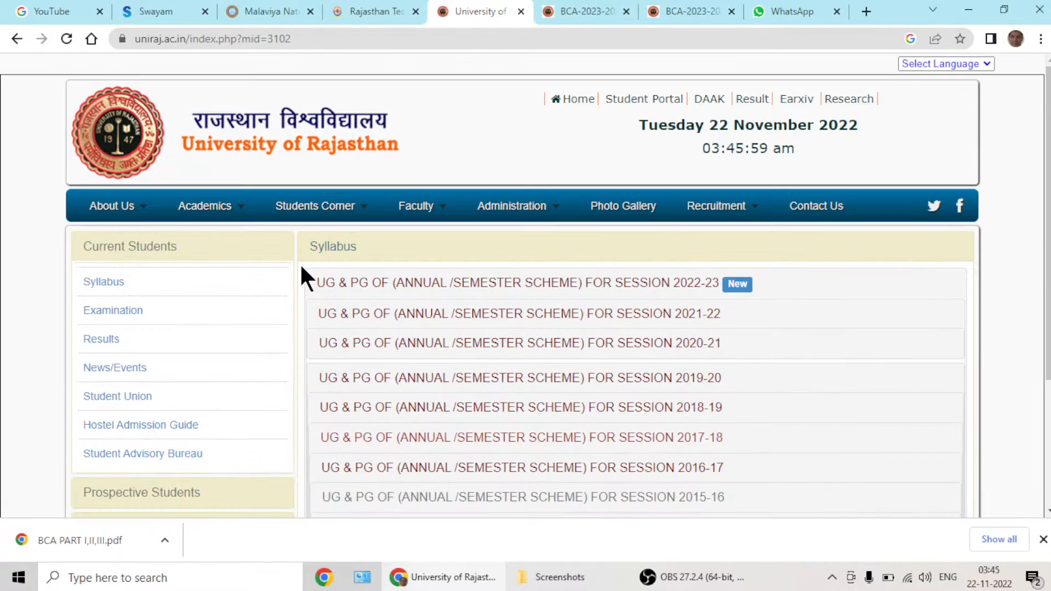
mouse_move(493, 291)
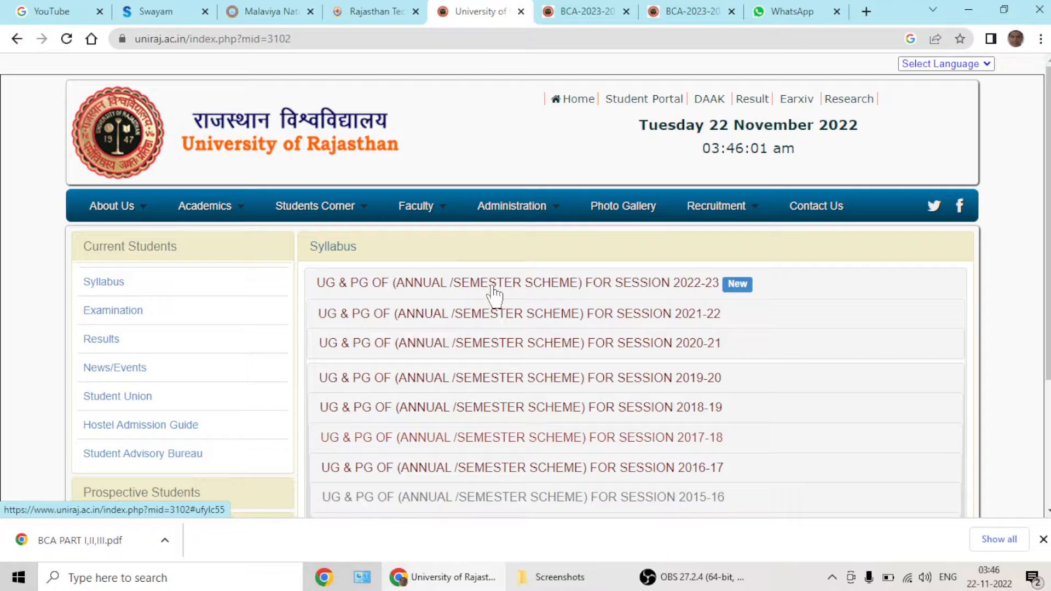
Expand session 2022-23, open the BCA 2023-2025 syllabus PDF and scroll to page 3.
left_click(516, 282)
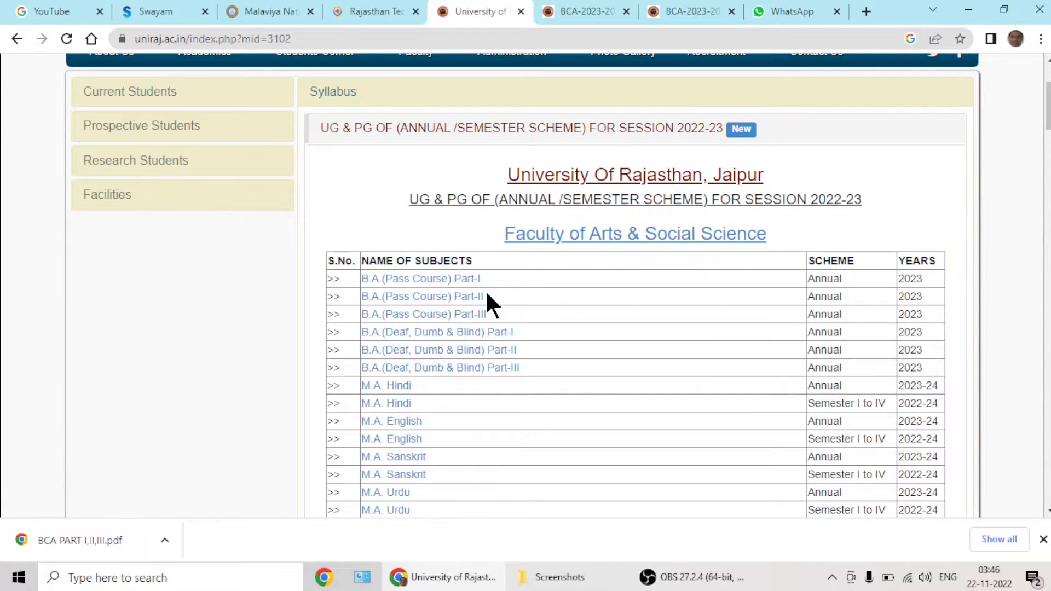
scroll("down", 3)
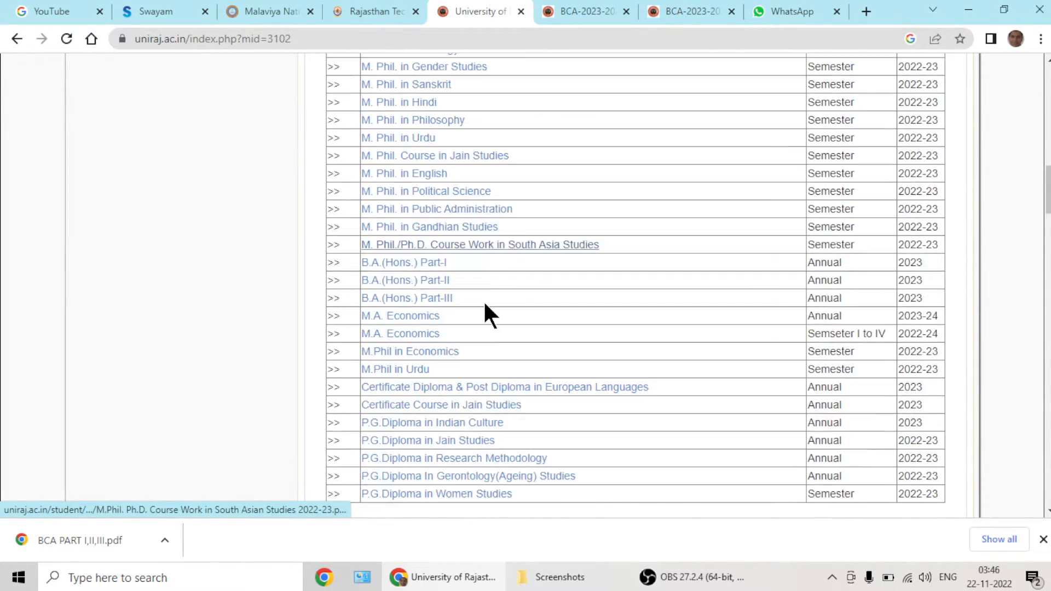
scroll("down", 3)
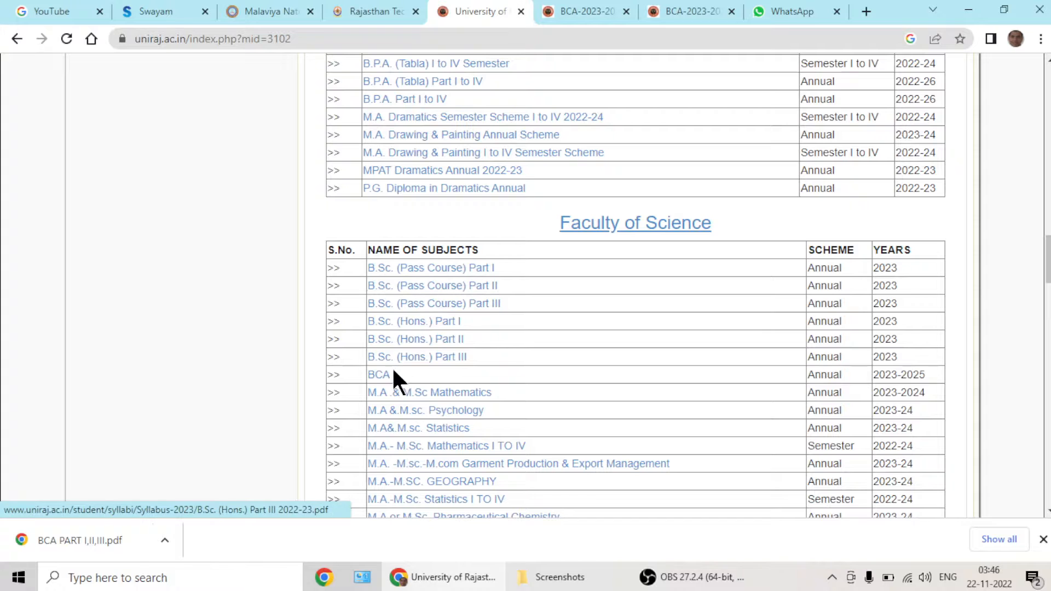
left_click(378, 374)
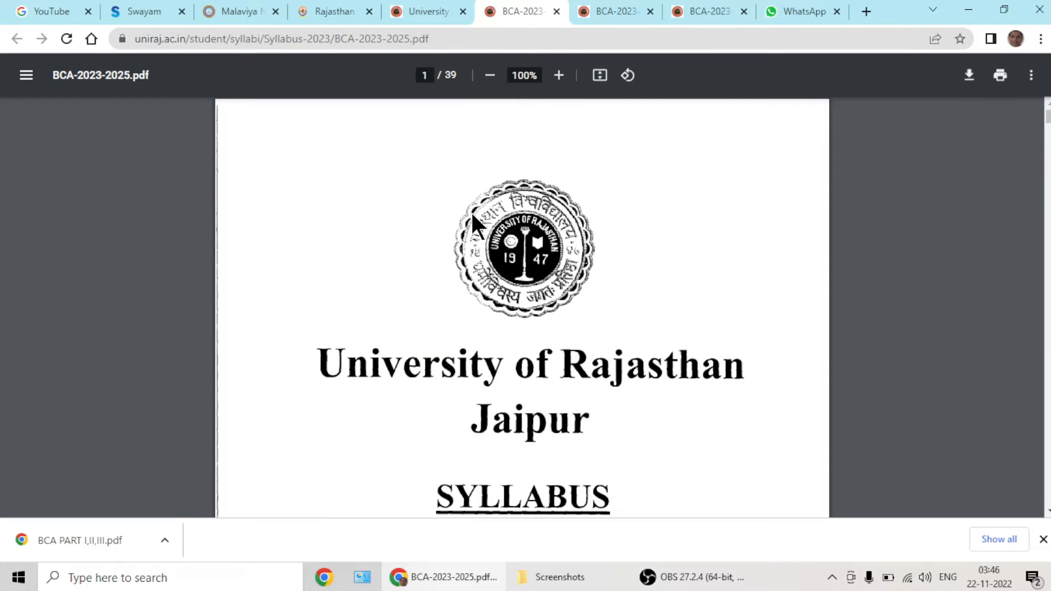
scroll("down", 3)
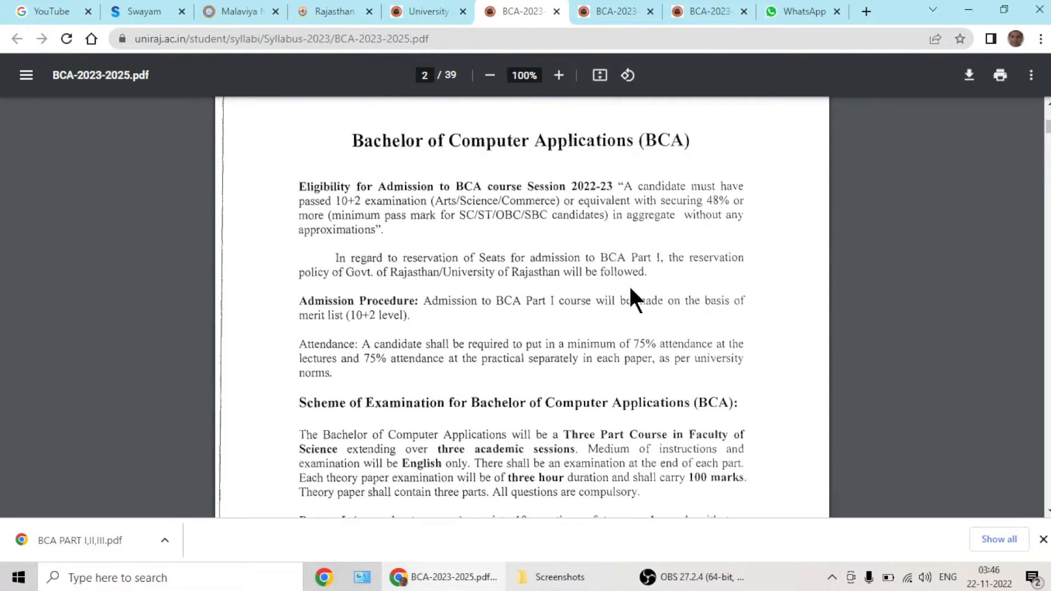
scroll("down", 3)
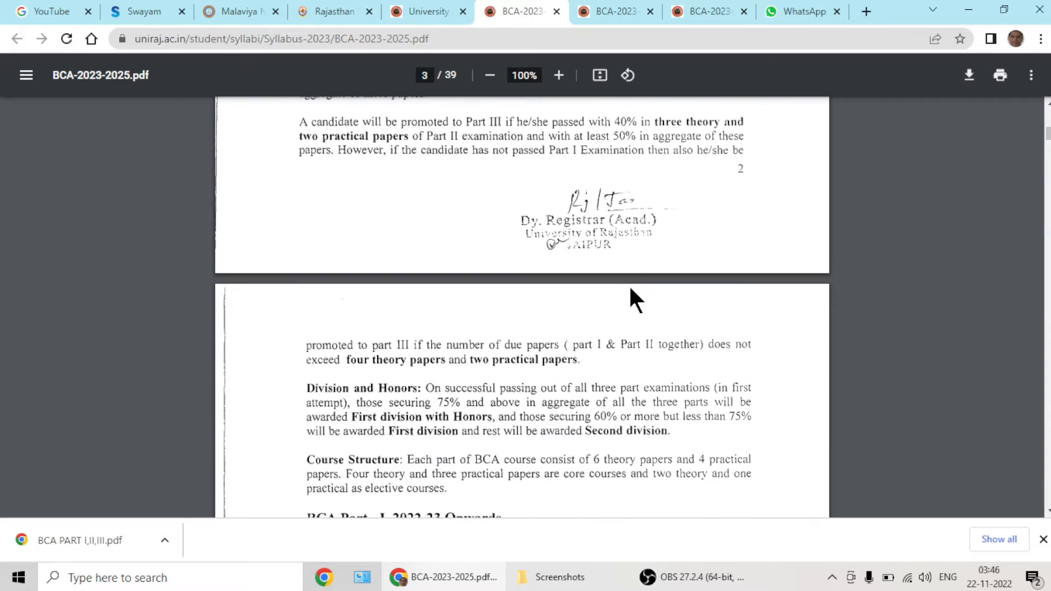
Scroll page 3 past the BCA Part-I 2022-23 Onwards table to the Part II table.
scroll("down", 3)
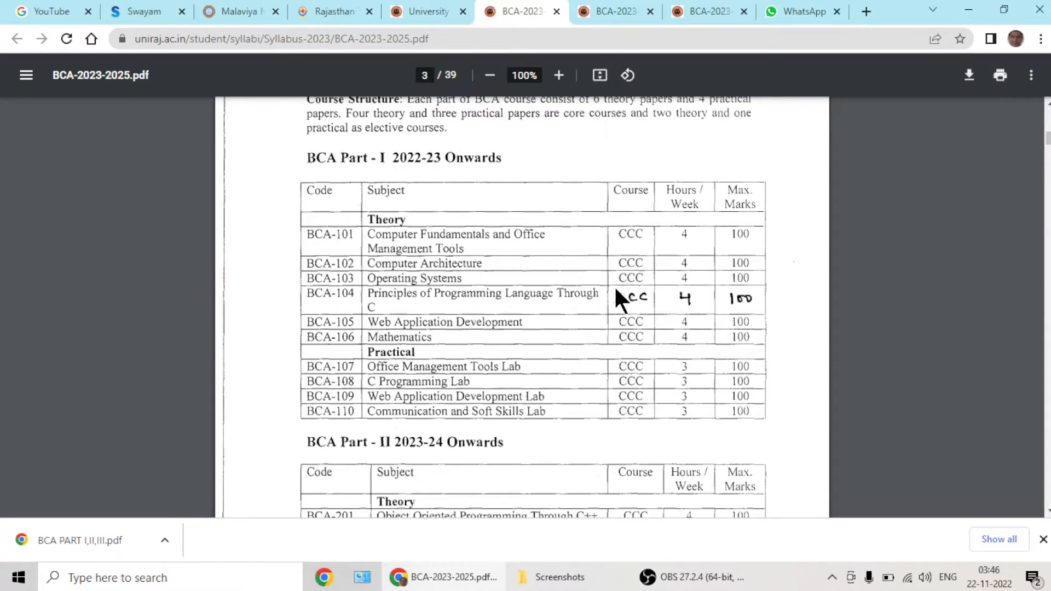
mouse_move(463, 261)
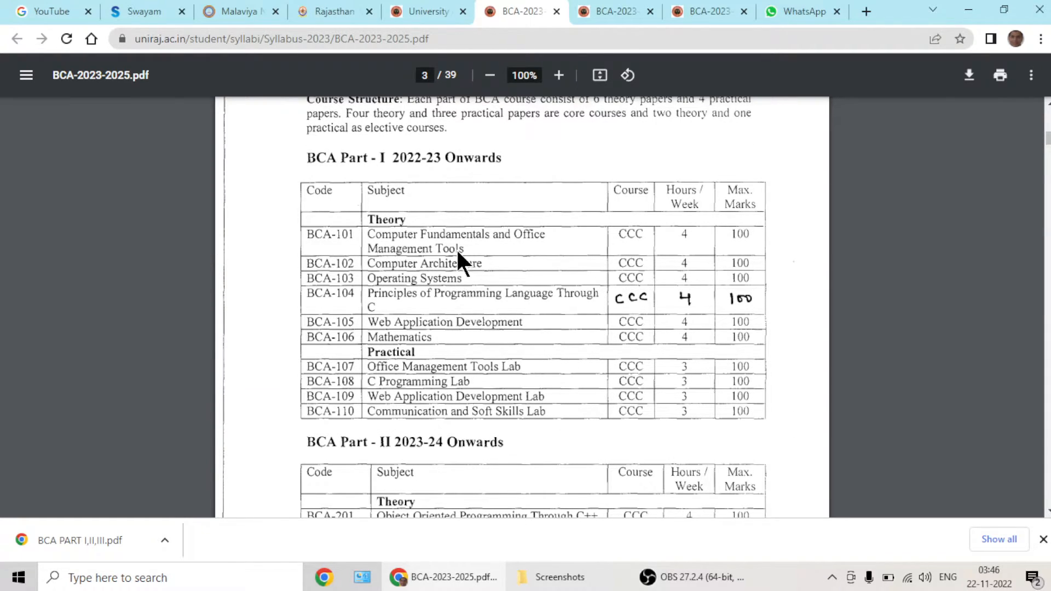
mouse_move(472, 268)
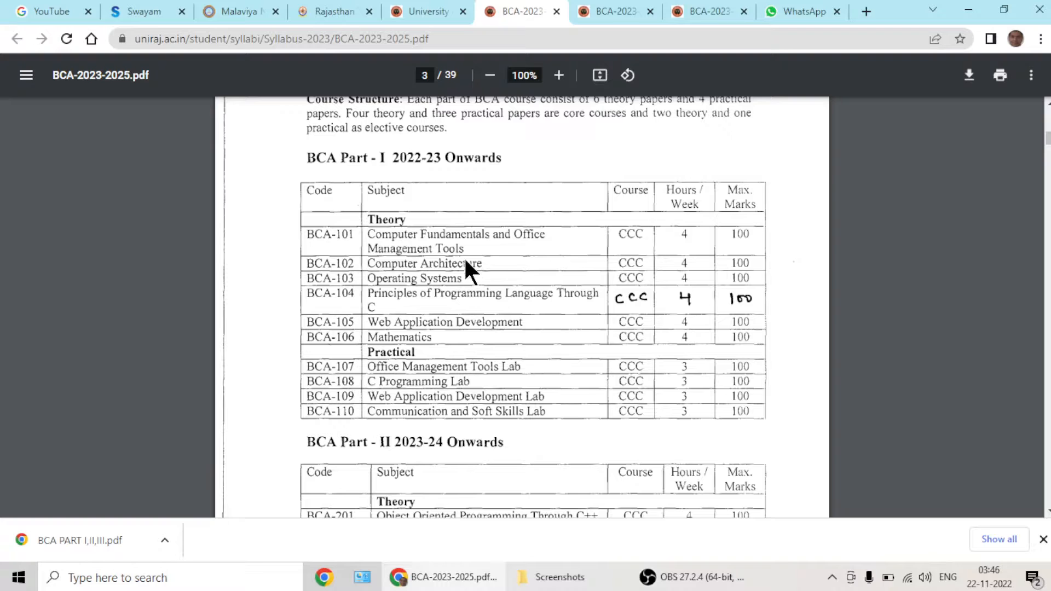
mouse_move(415, 278)
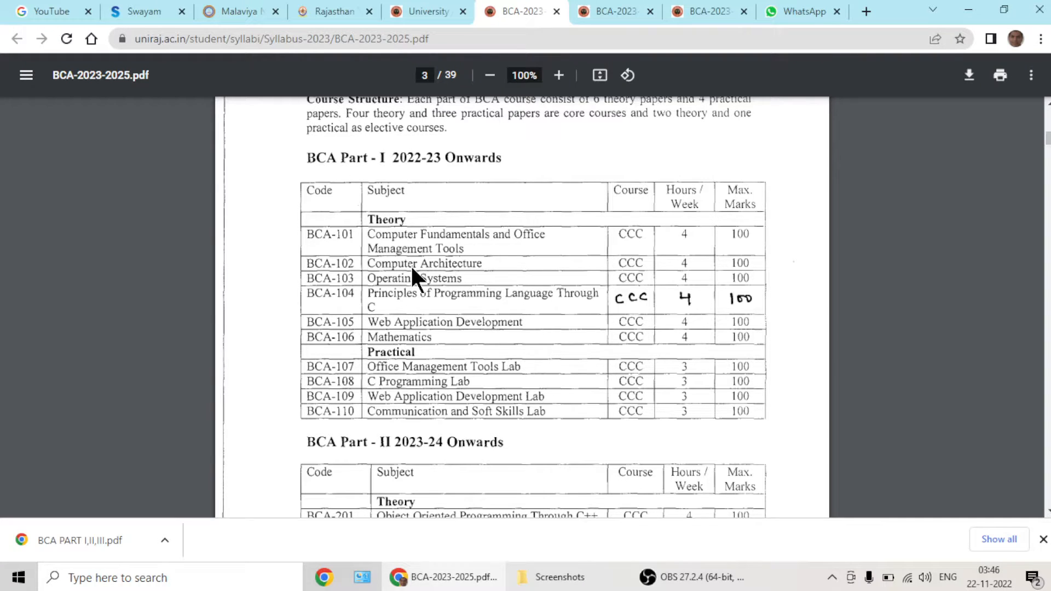
mouse_move(412, 275)
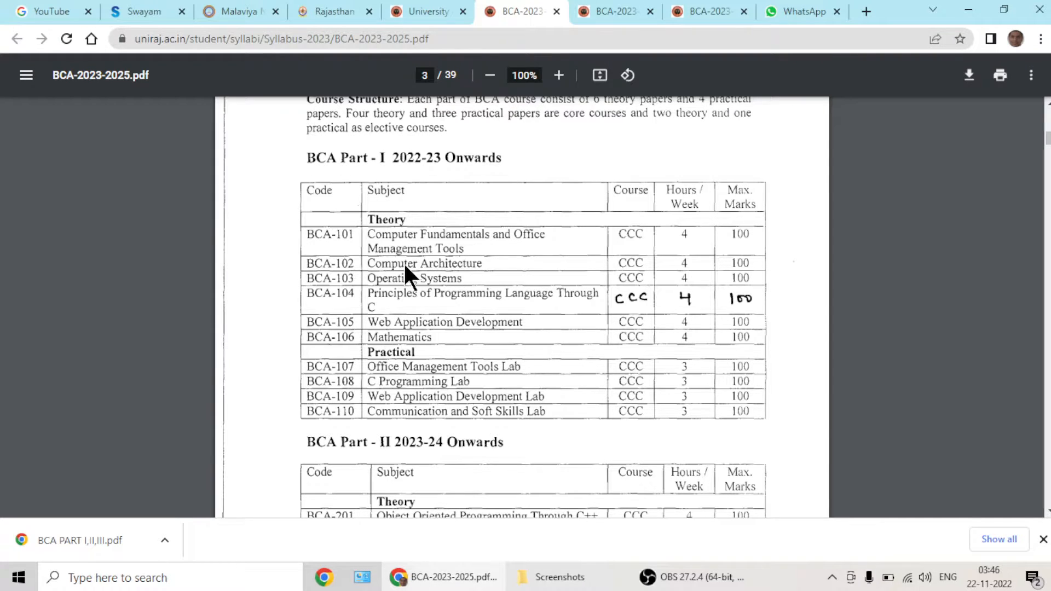
mouse_move(412, 242)
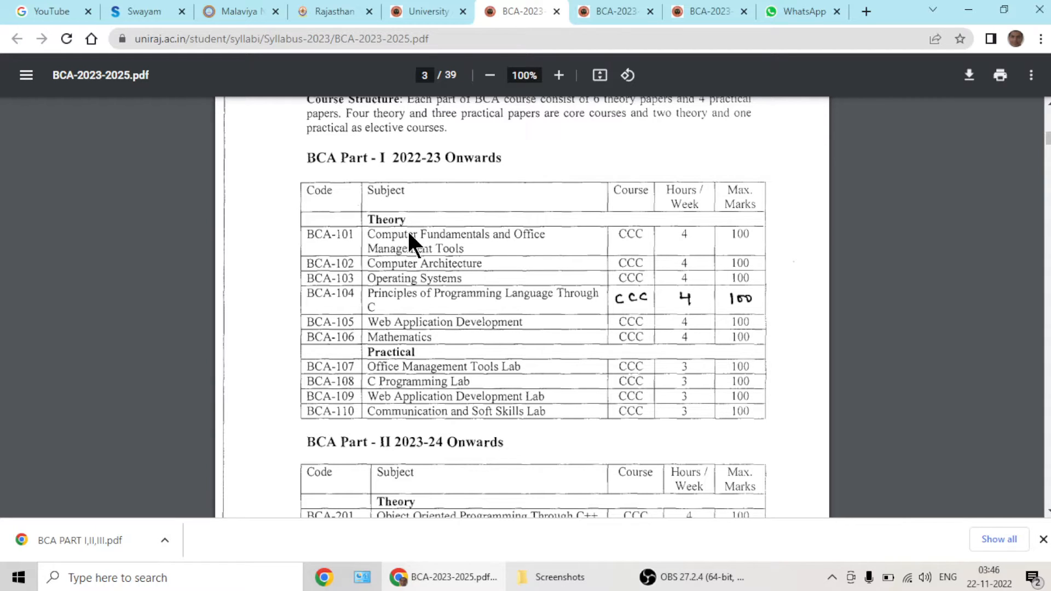
mouse_move(421, 289)
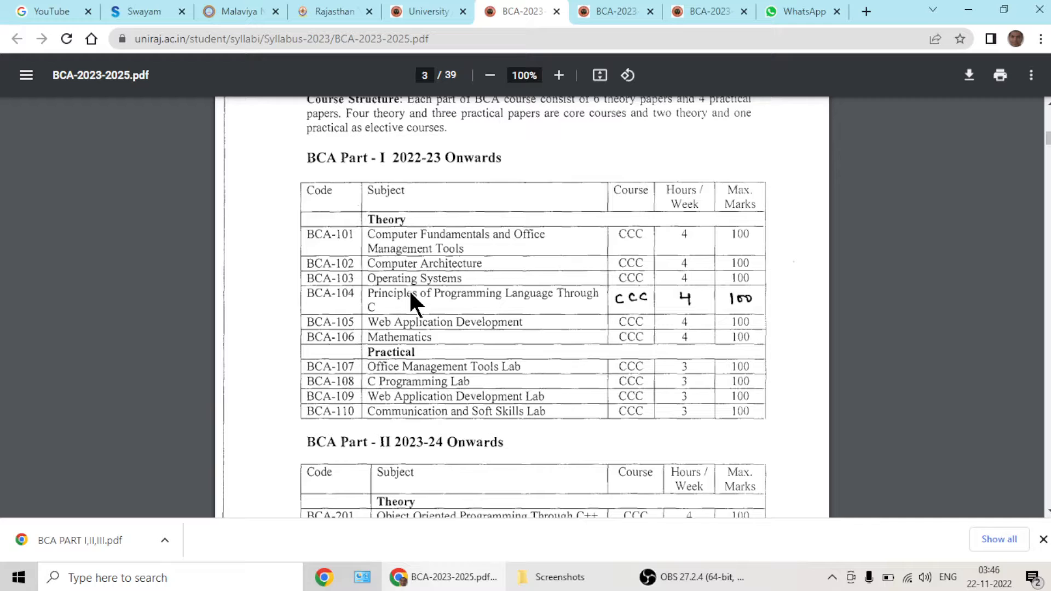
scroll("down", 3)
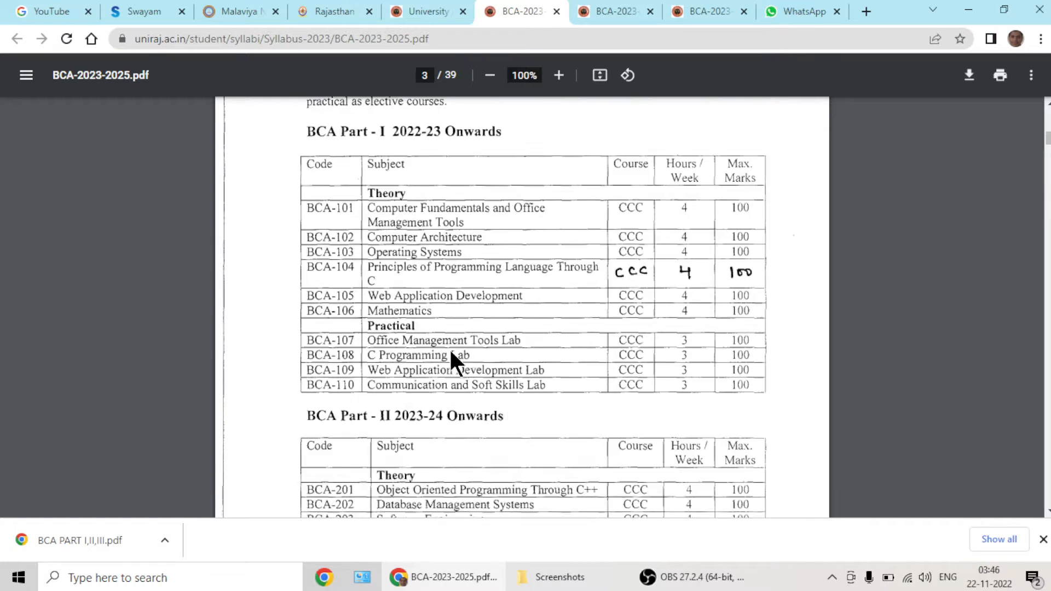
scroll("down", 3)
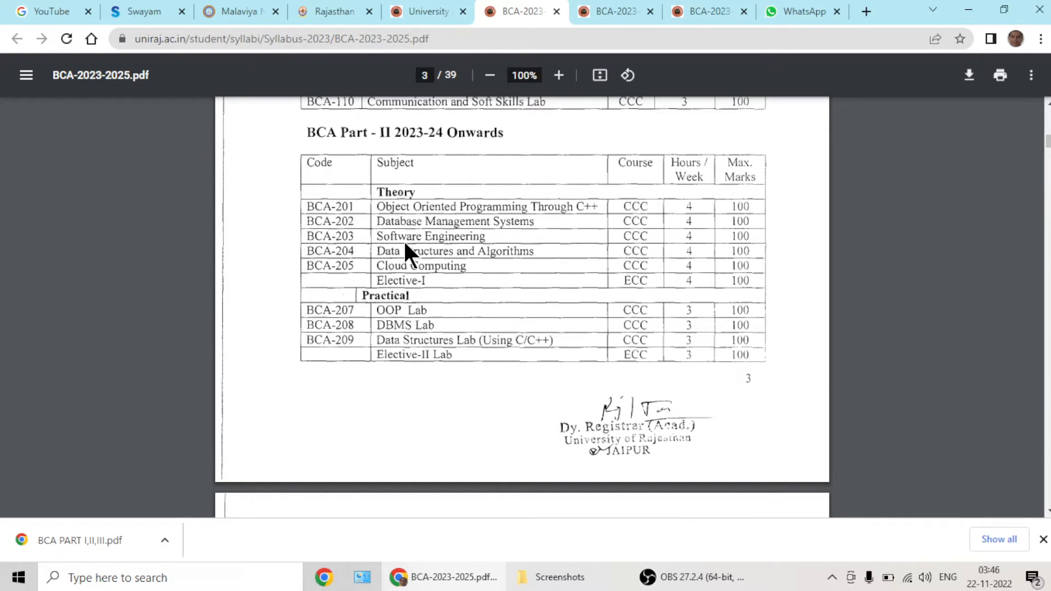
mouse_move(436, 292)
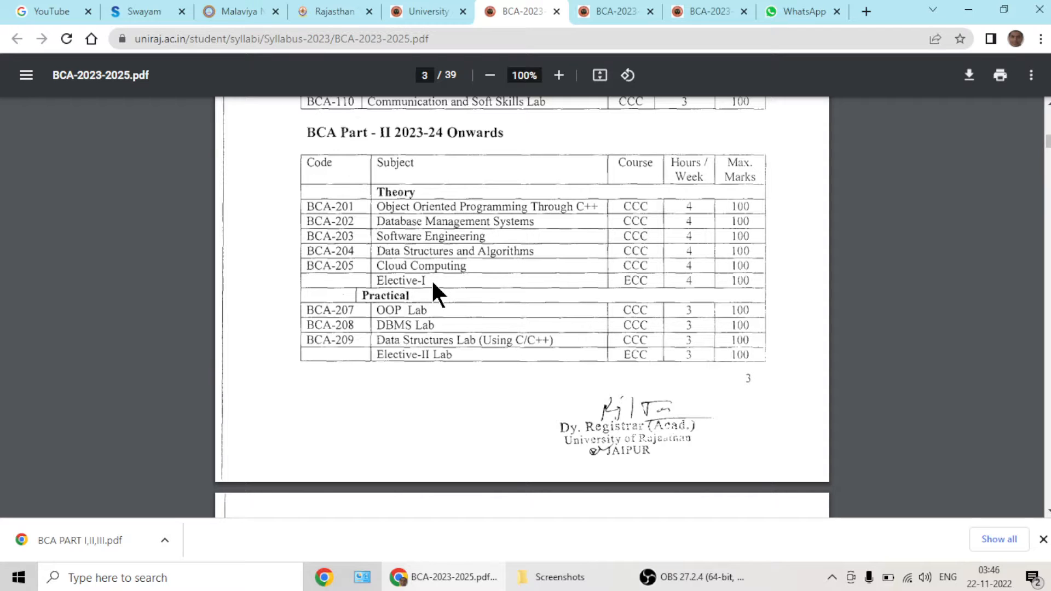
mouse_move(405, 276)
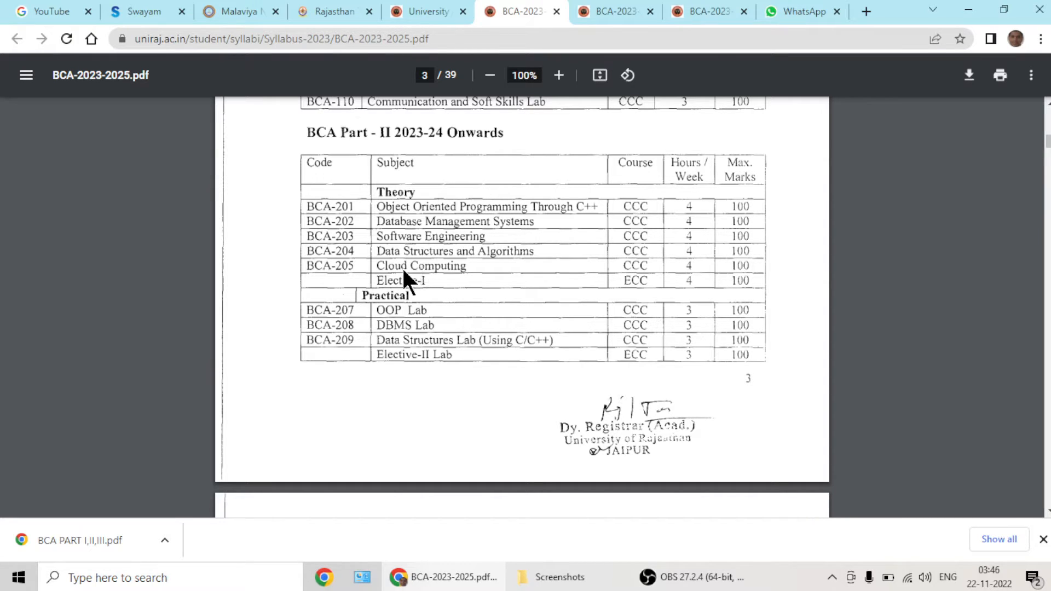
mouse_move(426, 275)
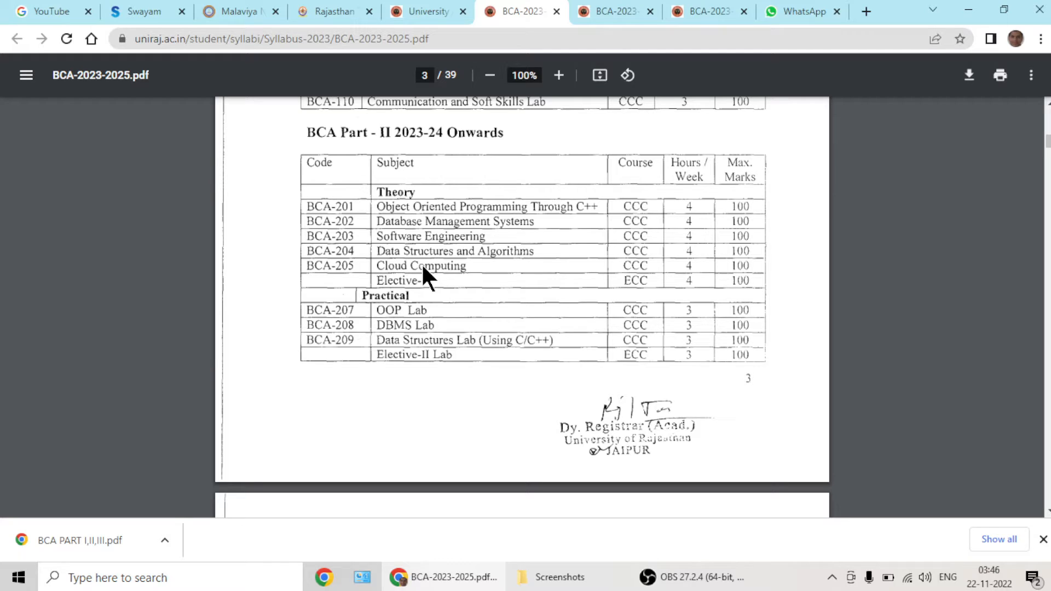
mouse_move(428, 284)
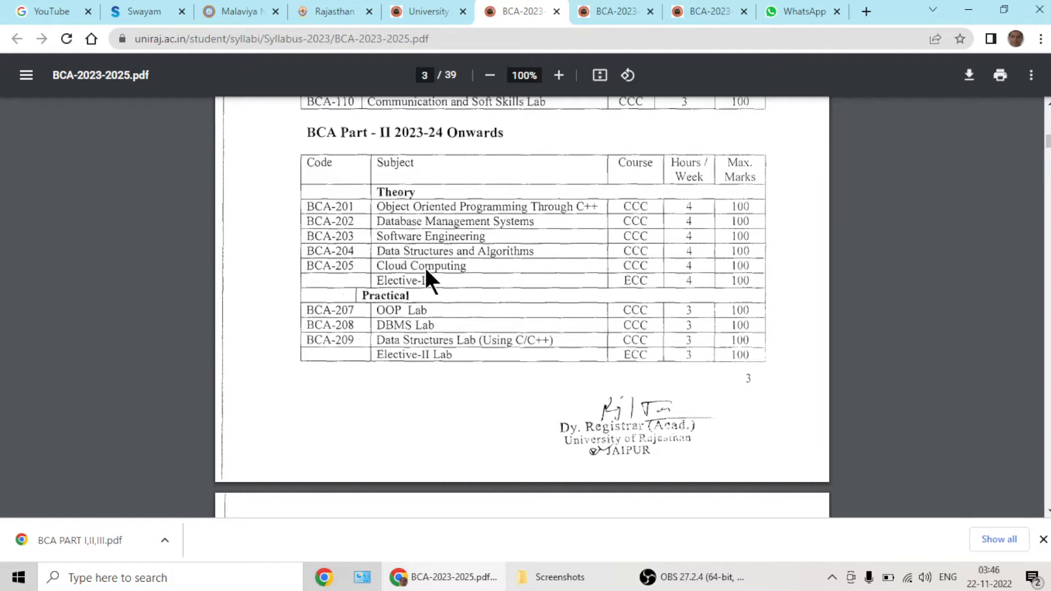
mouse_move(504, 242)
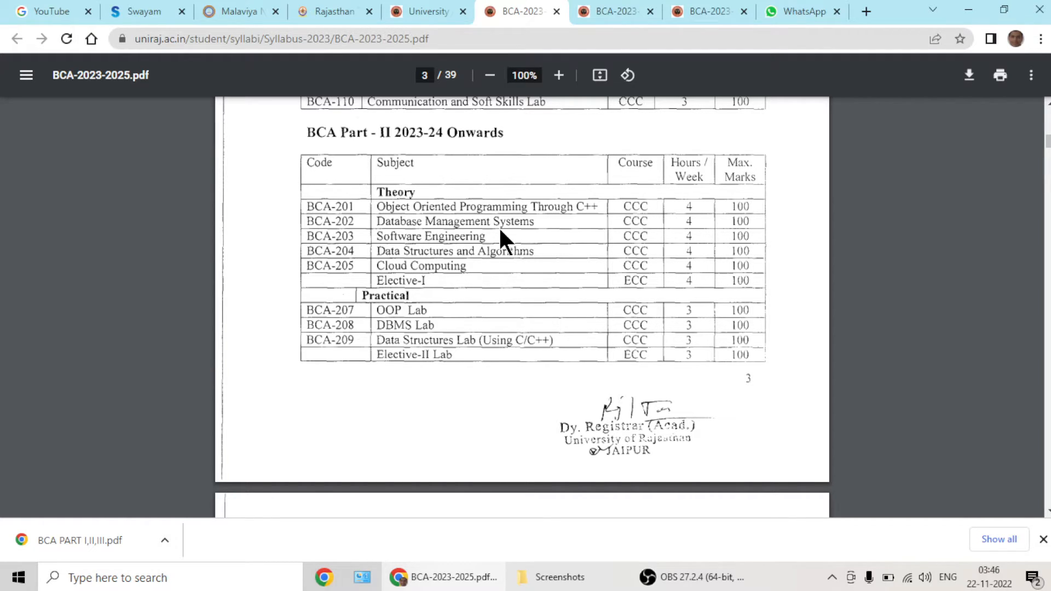
mouse_move(570, 218)
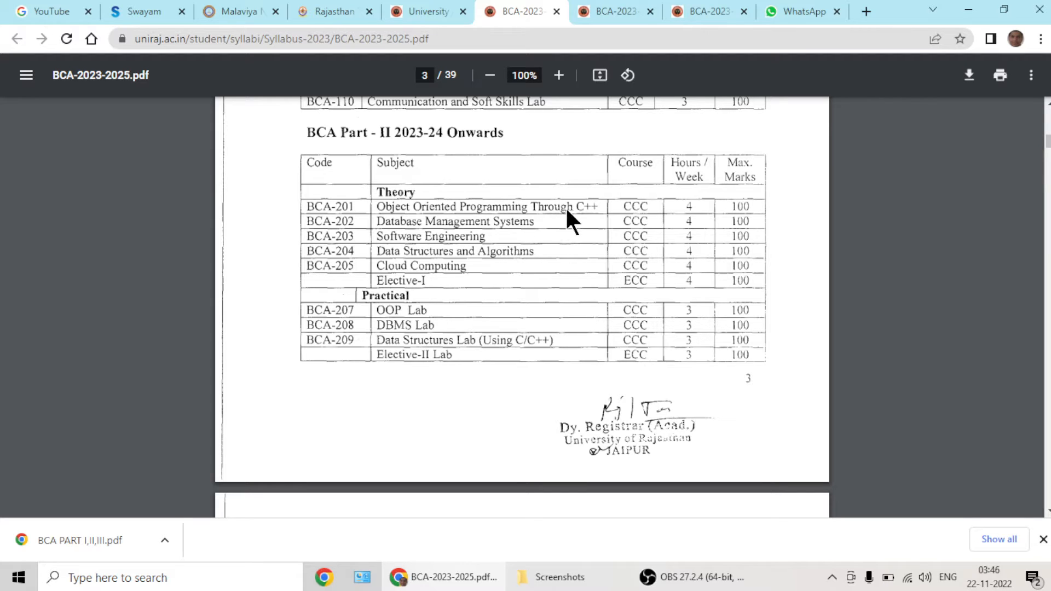
Scroll to page 4 showing Elective Groups I–II and the BCA Part III 2024-25 table.
scroll("up", 3)
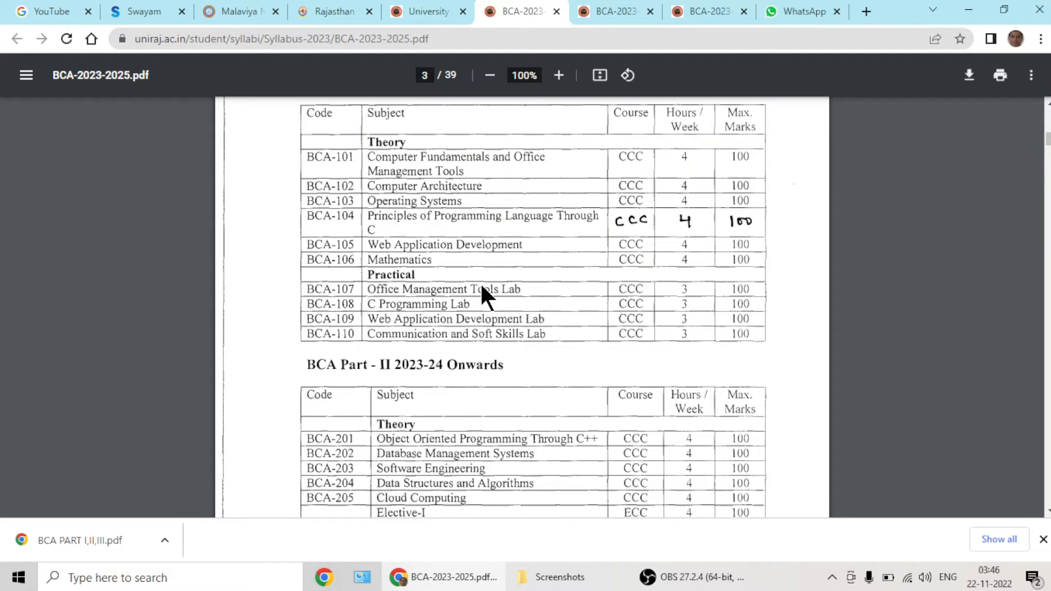
mouse_move(446, 248)
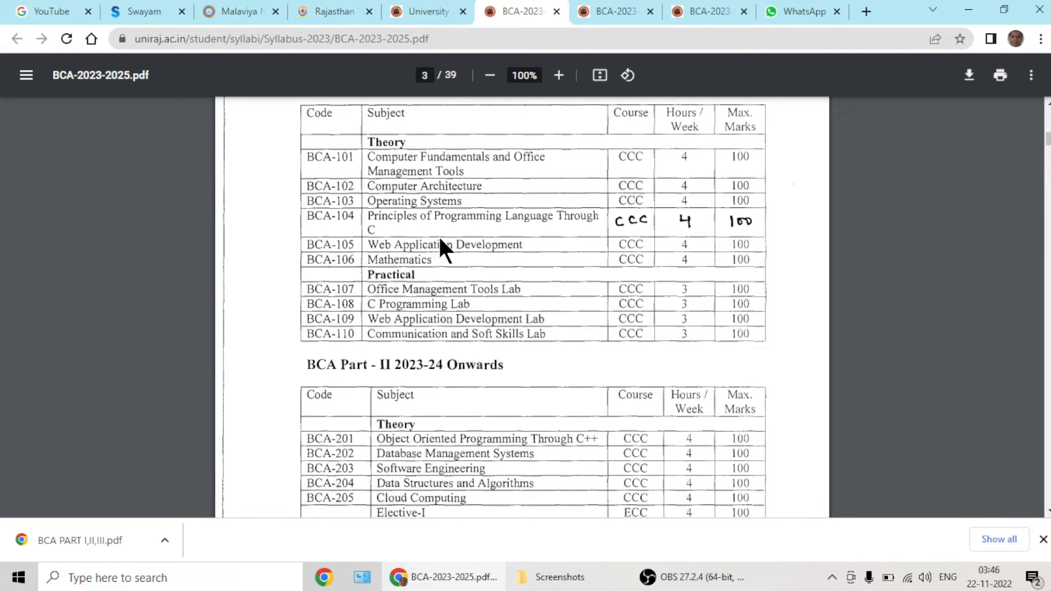
scroll("down", 3)
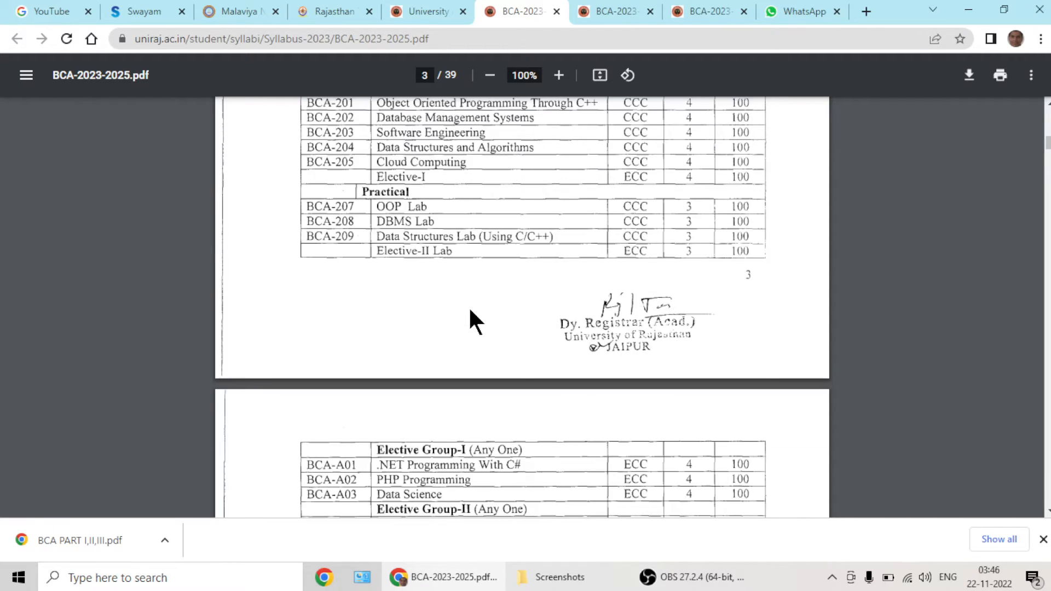
scroll("down", 3)
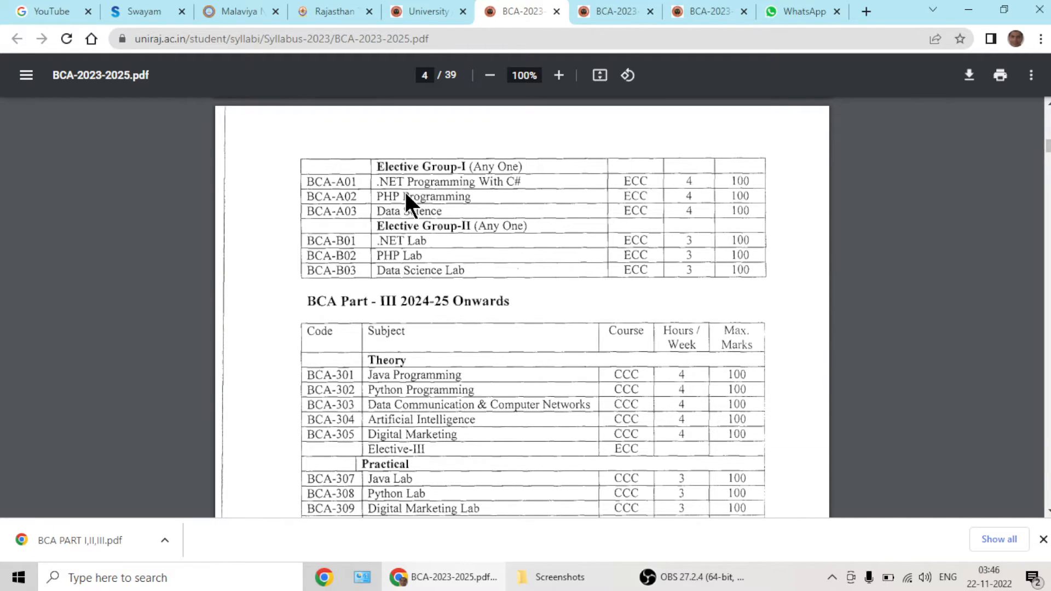
Scroll past Elective Group-III to the start of the BCA-101 detailed syllabus.
scroll("down", 3)
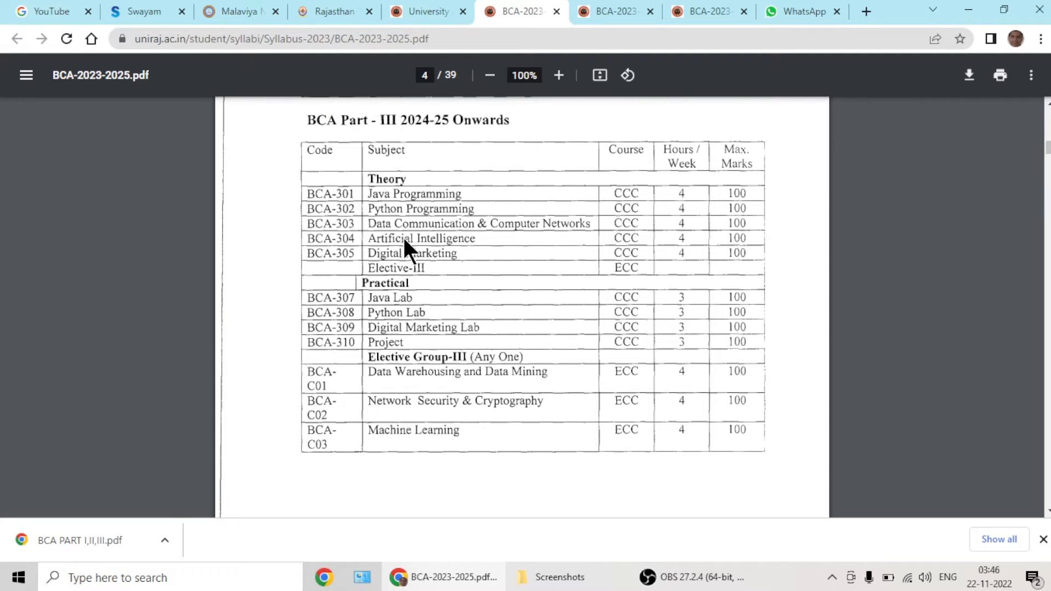
mouse_move(439, 253)
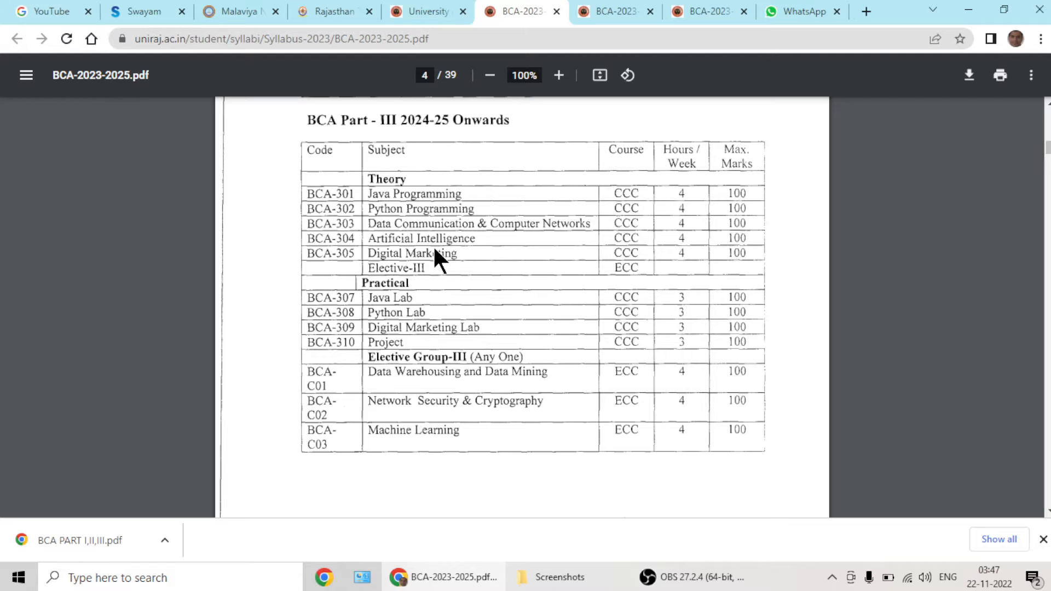
mouse_move(439, 217)
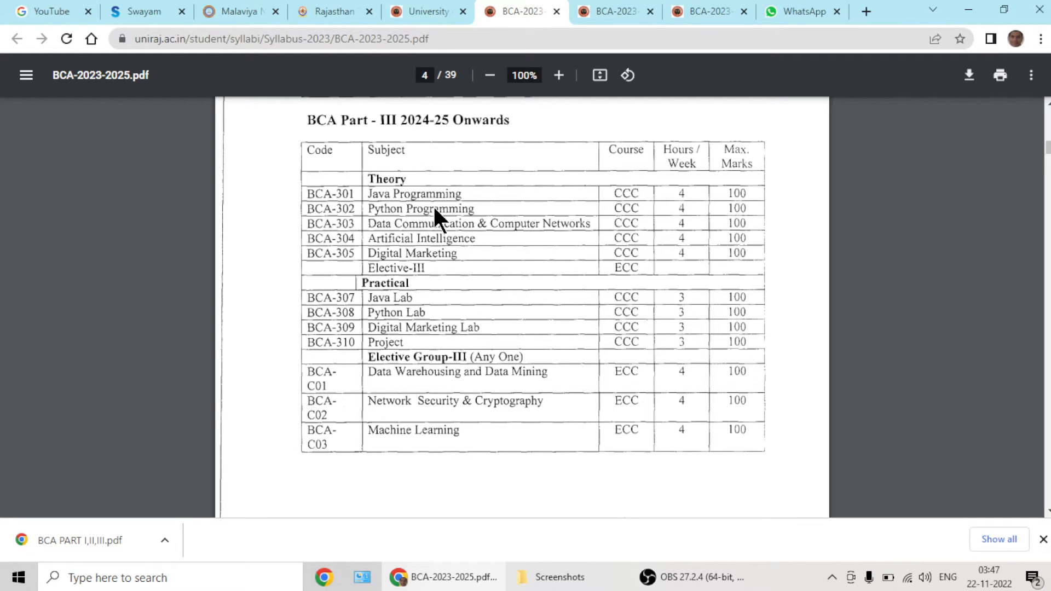
mouse_move(576, 245)
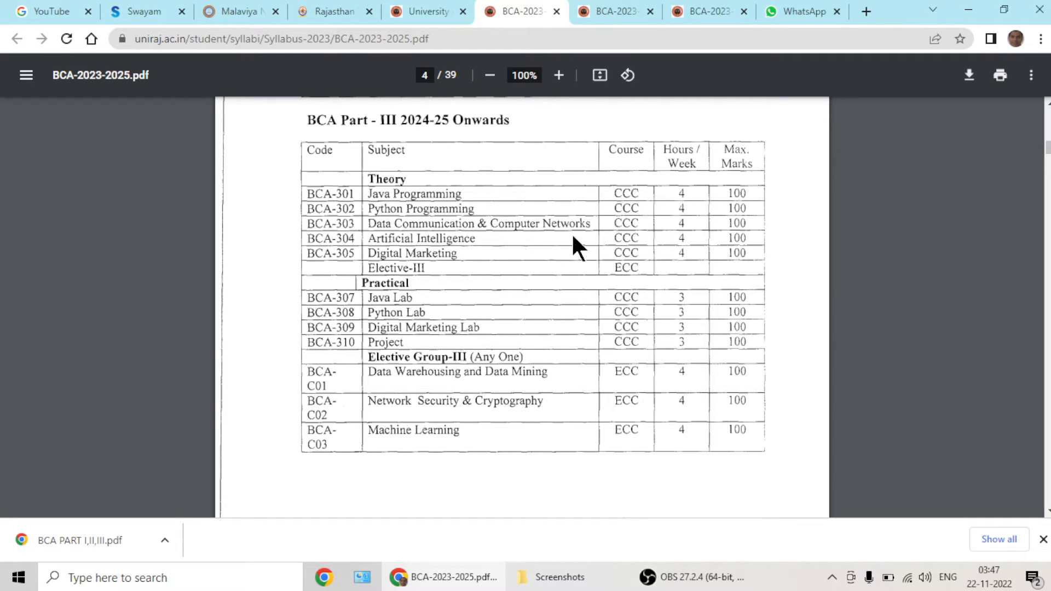
scroll("down", 3)
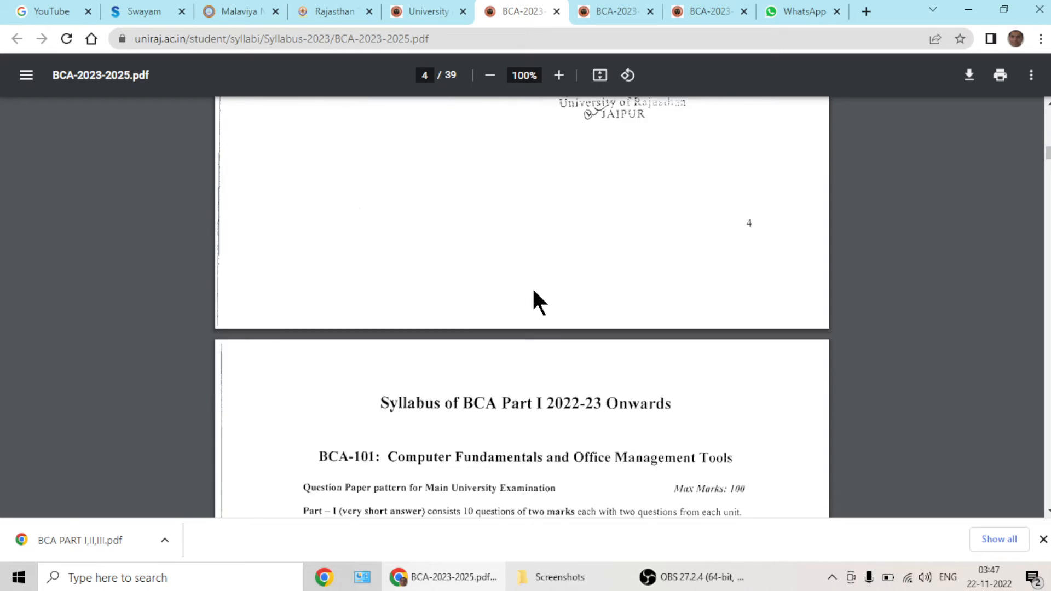
Scroll back through pages 4, 3 and 2 to the cover page, then bring OBS Studio forward.
scroll("up", 3)
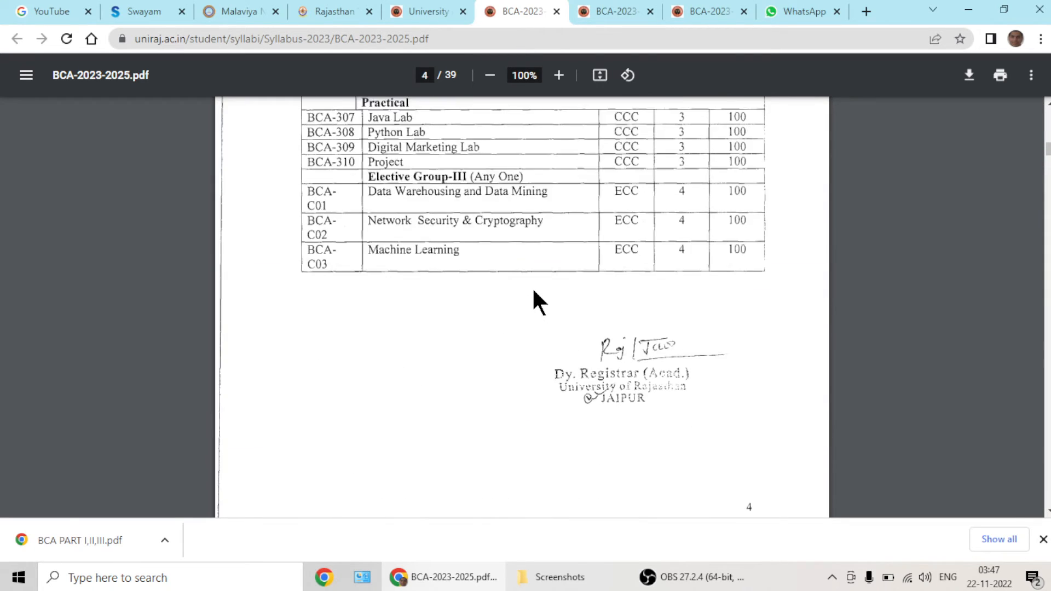
scroll("down", 3)
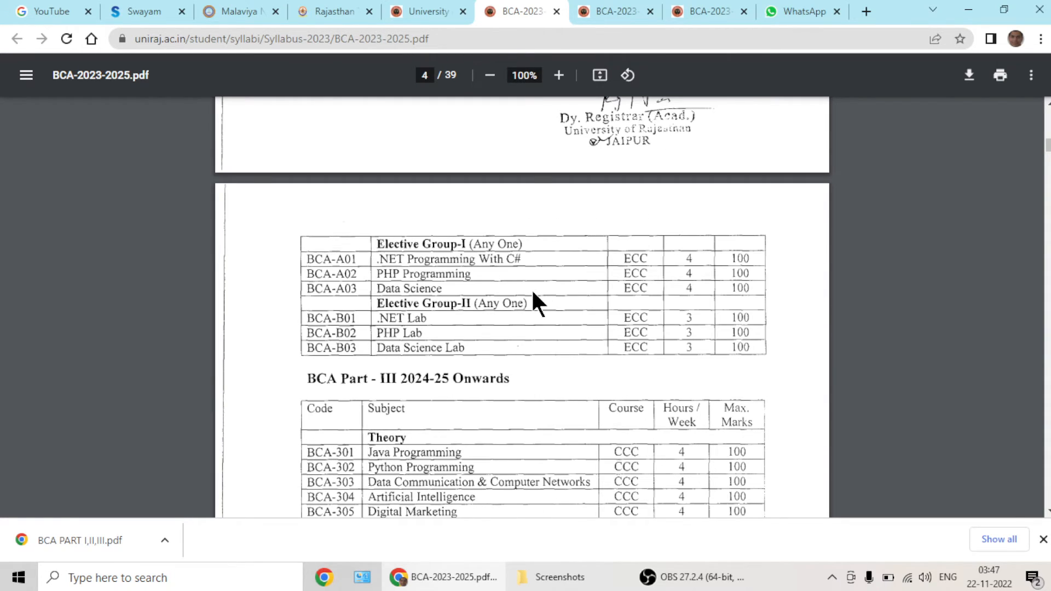
scroll("up", 3)
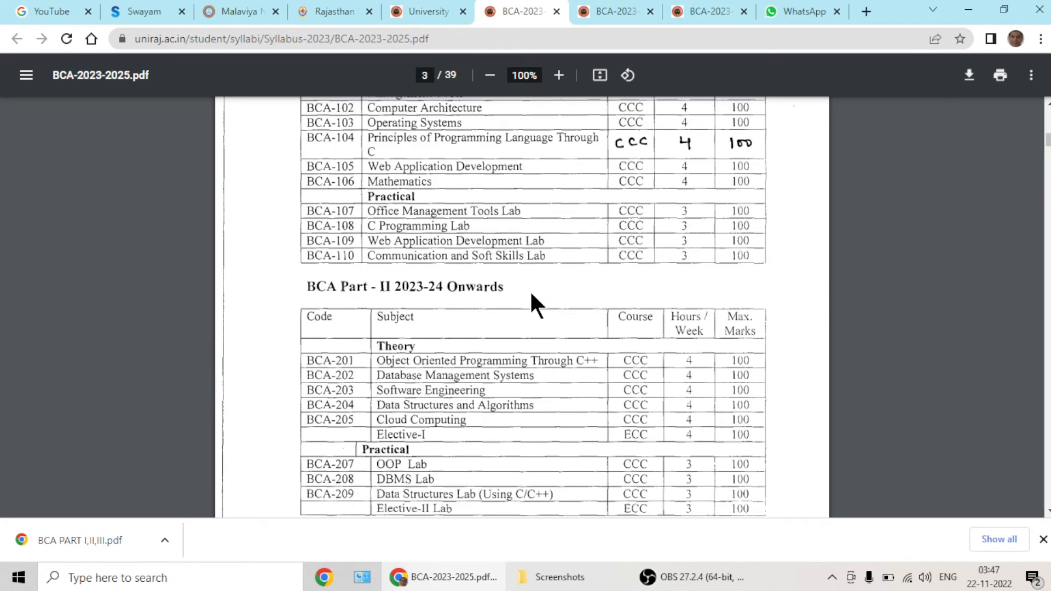
scroll("up", 3)
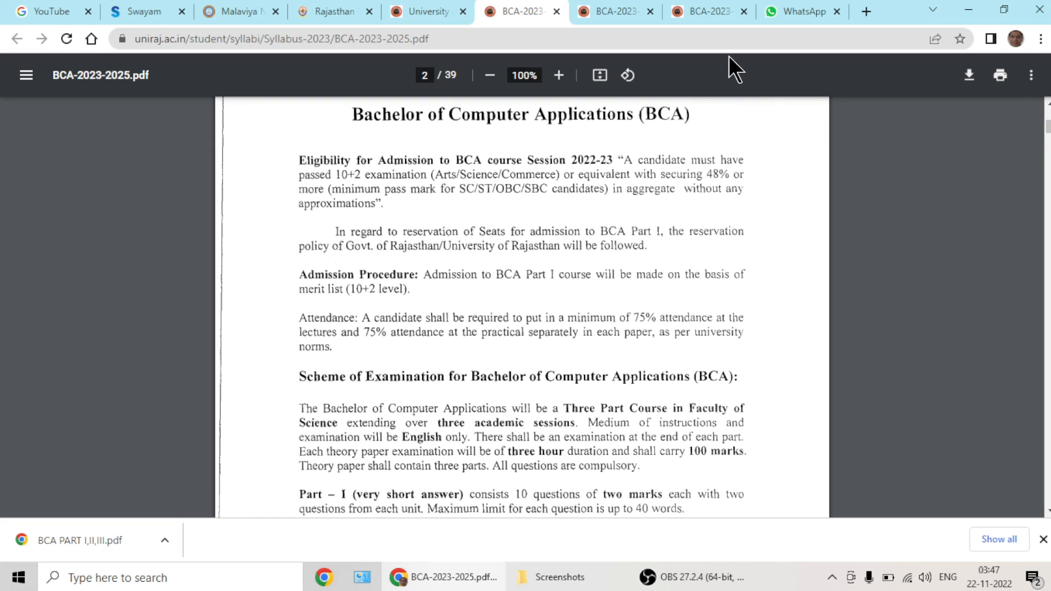
scroll("up", 3)
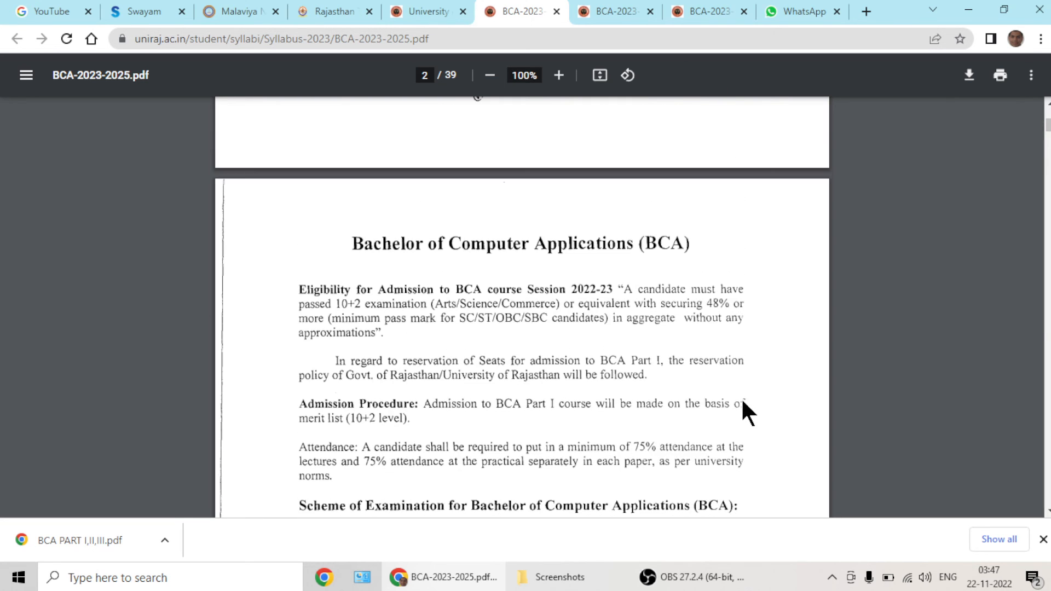
scroll("up", 3)
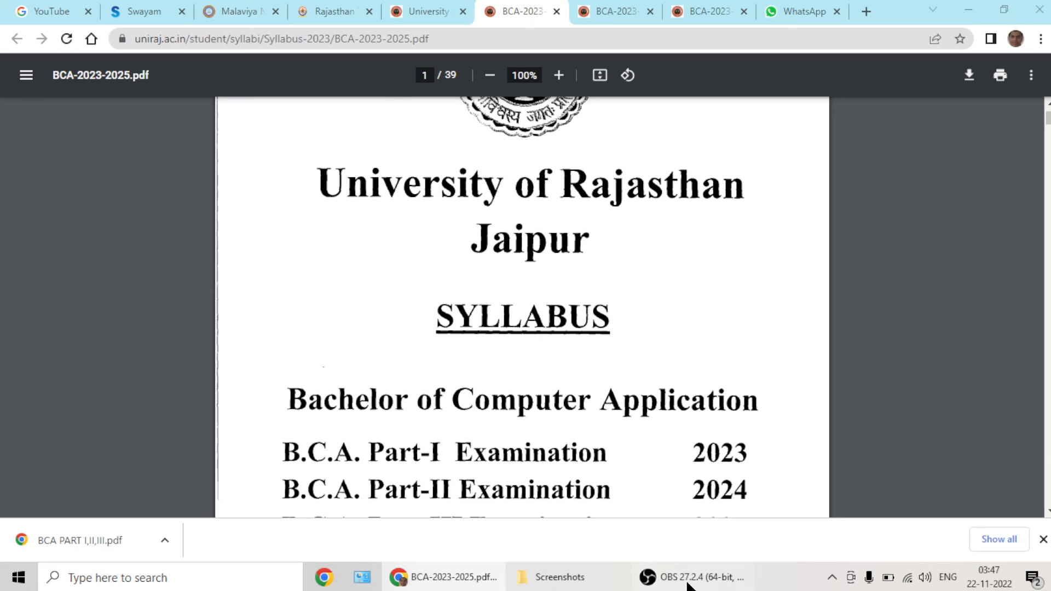
left_click(689, 577)
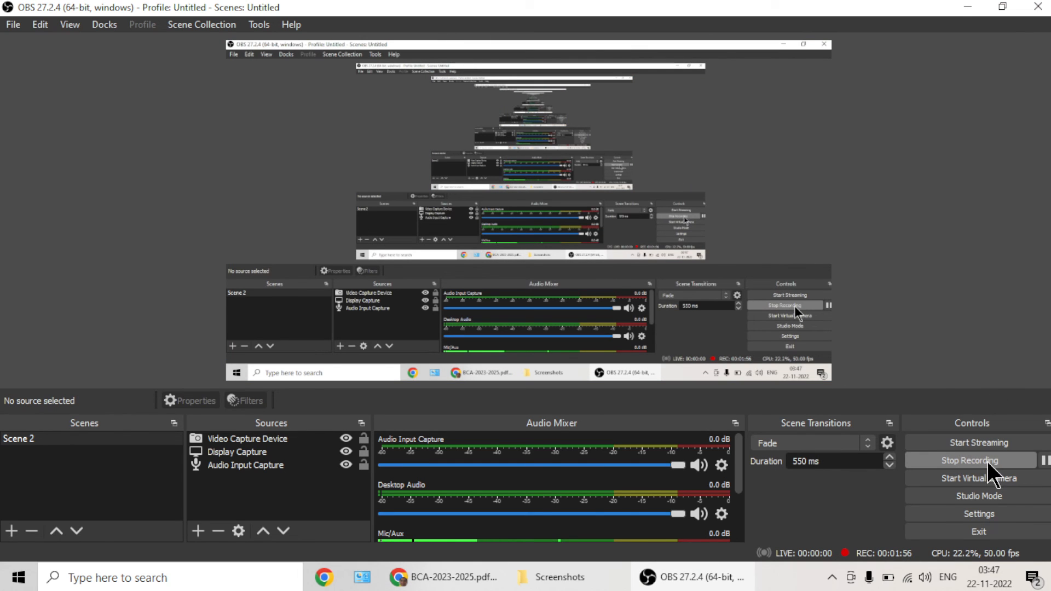
mouse_move(991, 472)
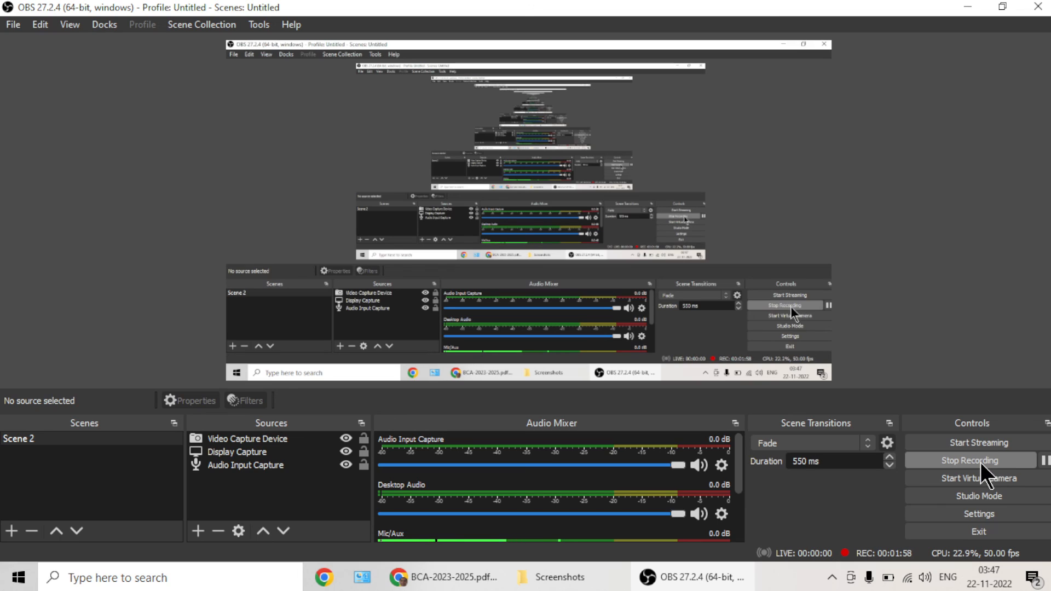